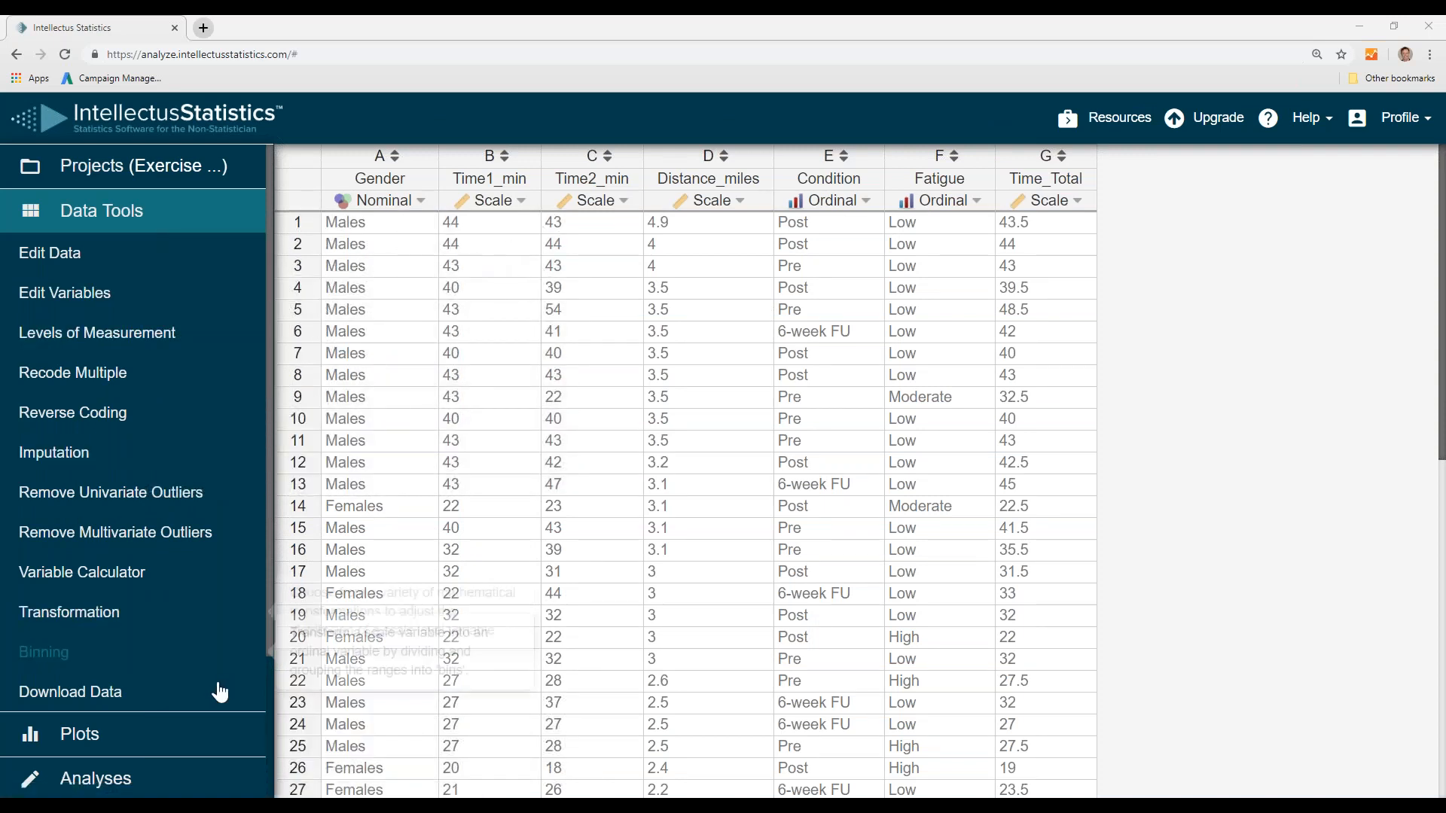
# - Scroll the sidebar to Analyses and expand the Correlations group
pyautogui.scroll(-3)
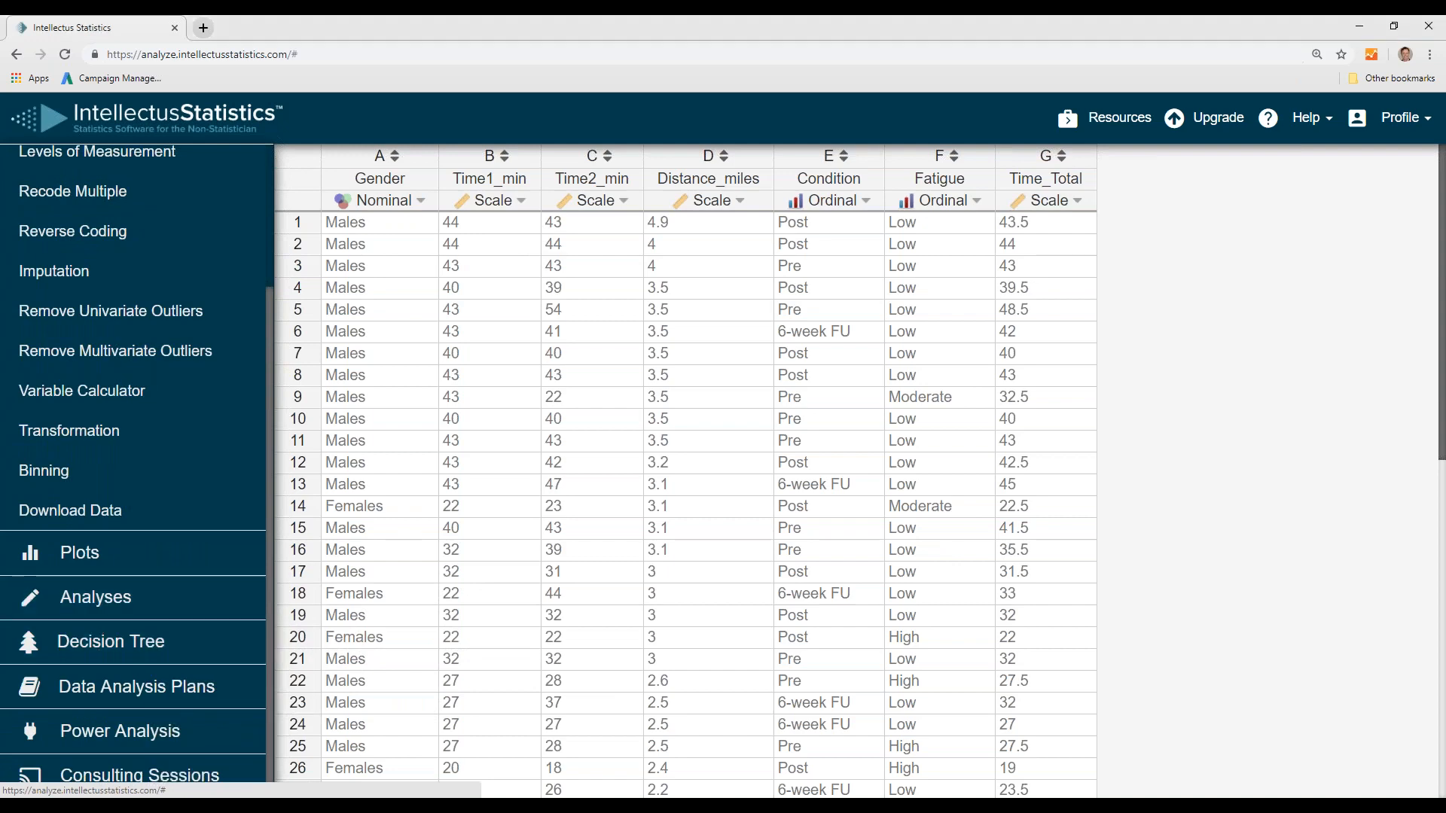
pyautogui.click(95, 596)
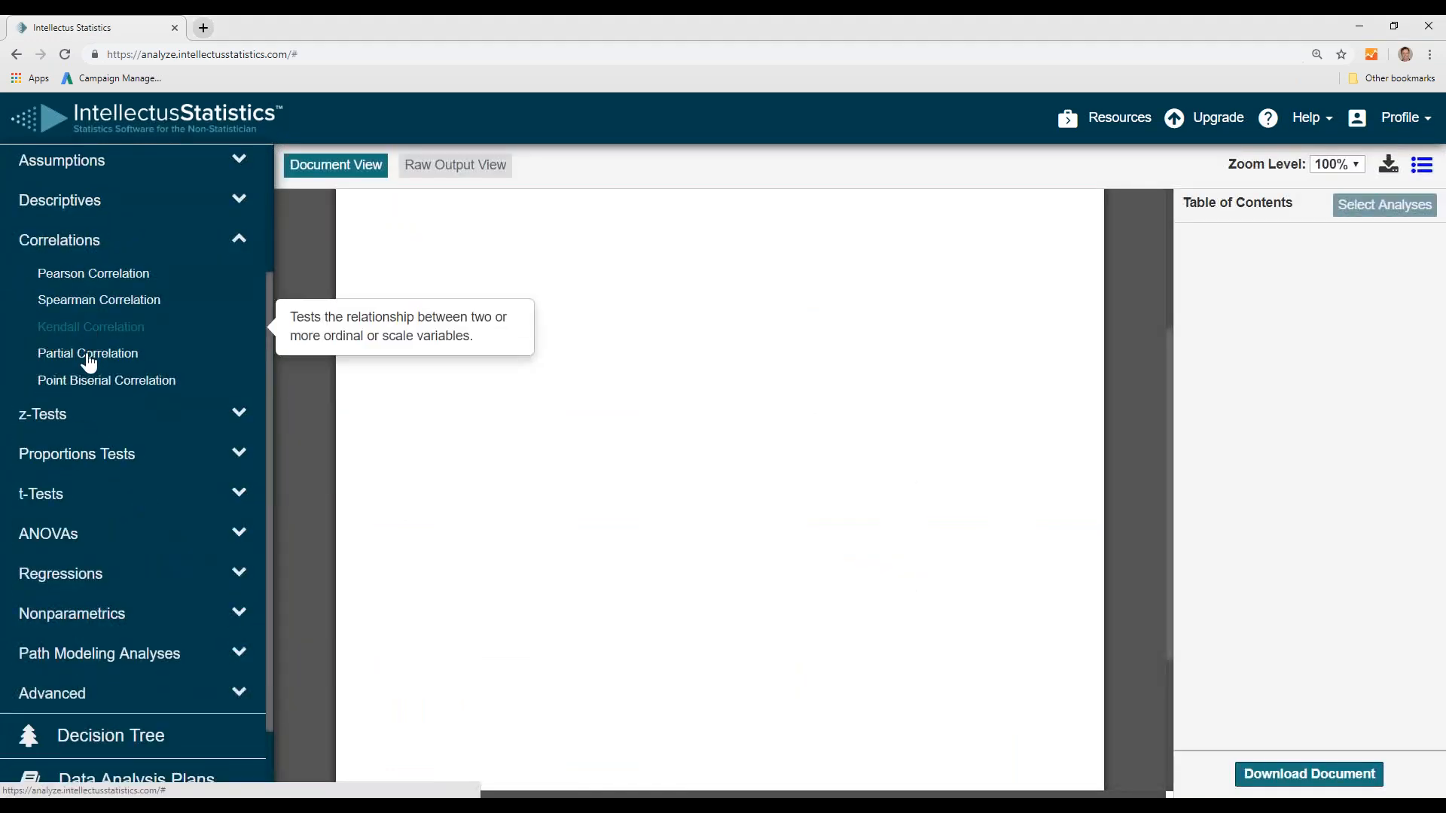
# - Start Point Biserial Correlation with binary Gender (Females reference) and scale variable Time1_min
pyautogui.click(106, 380)
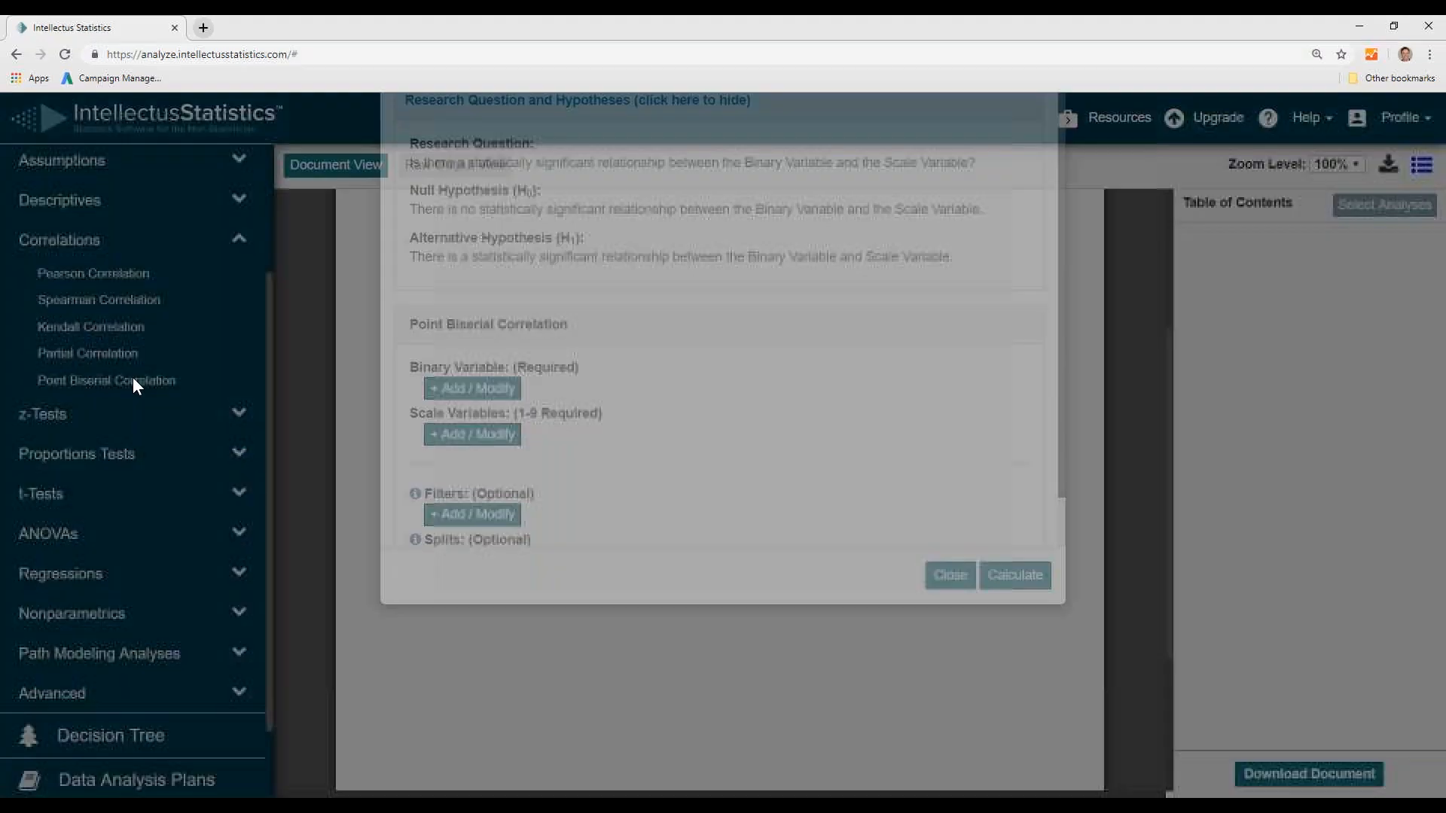
pyautogui.click(472, 387)
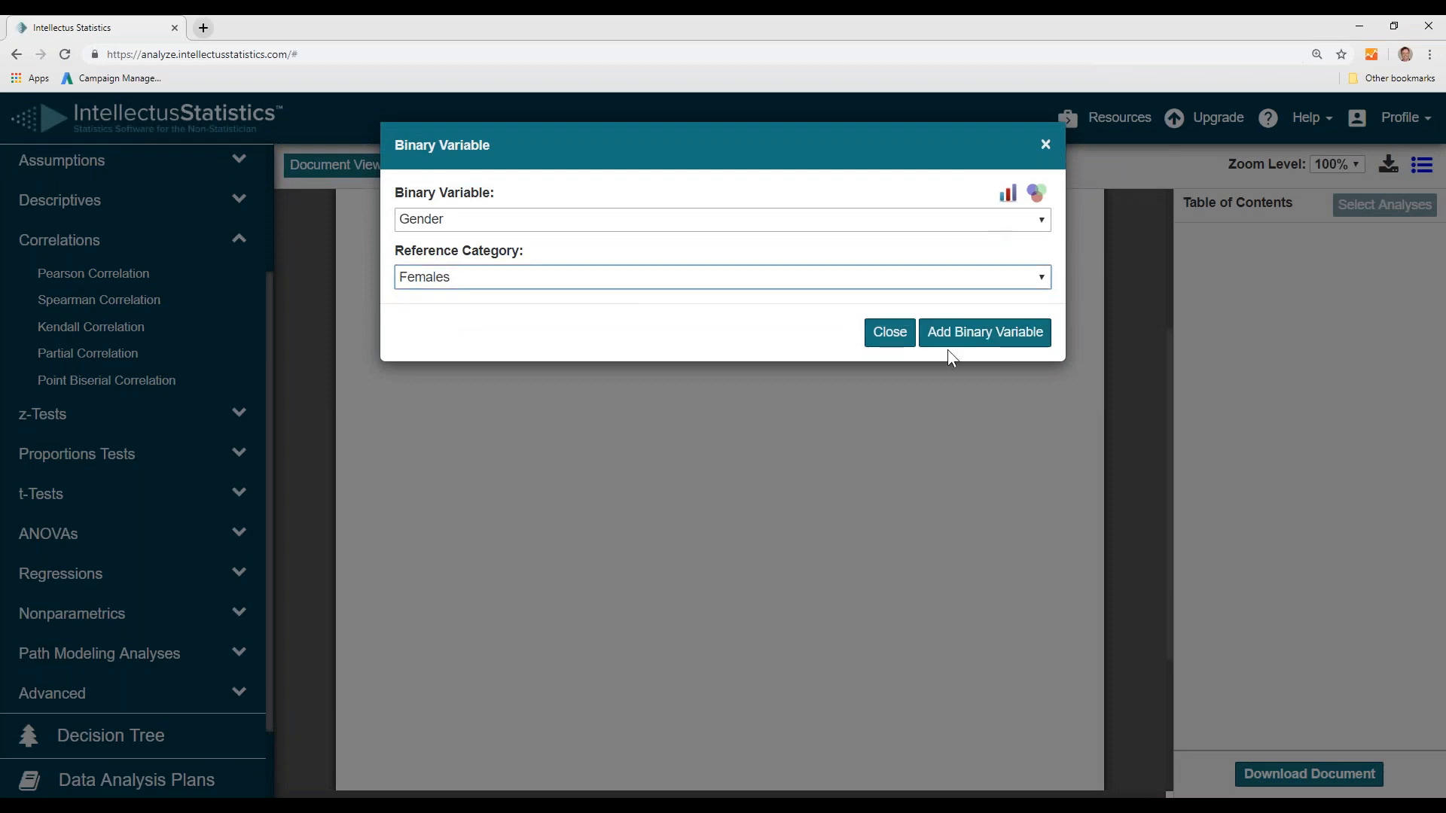
pyautogui.click(983, 332)
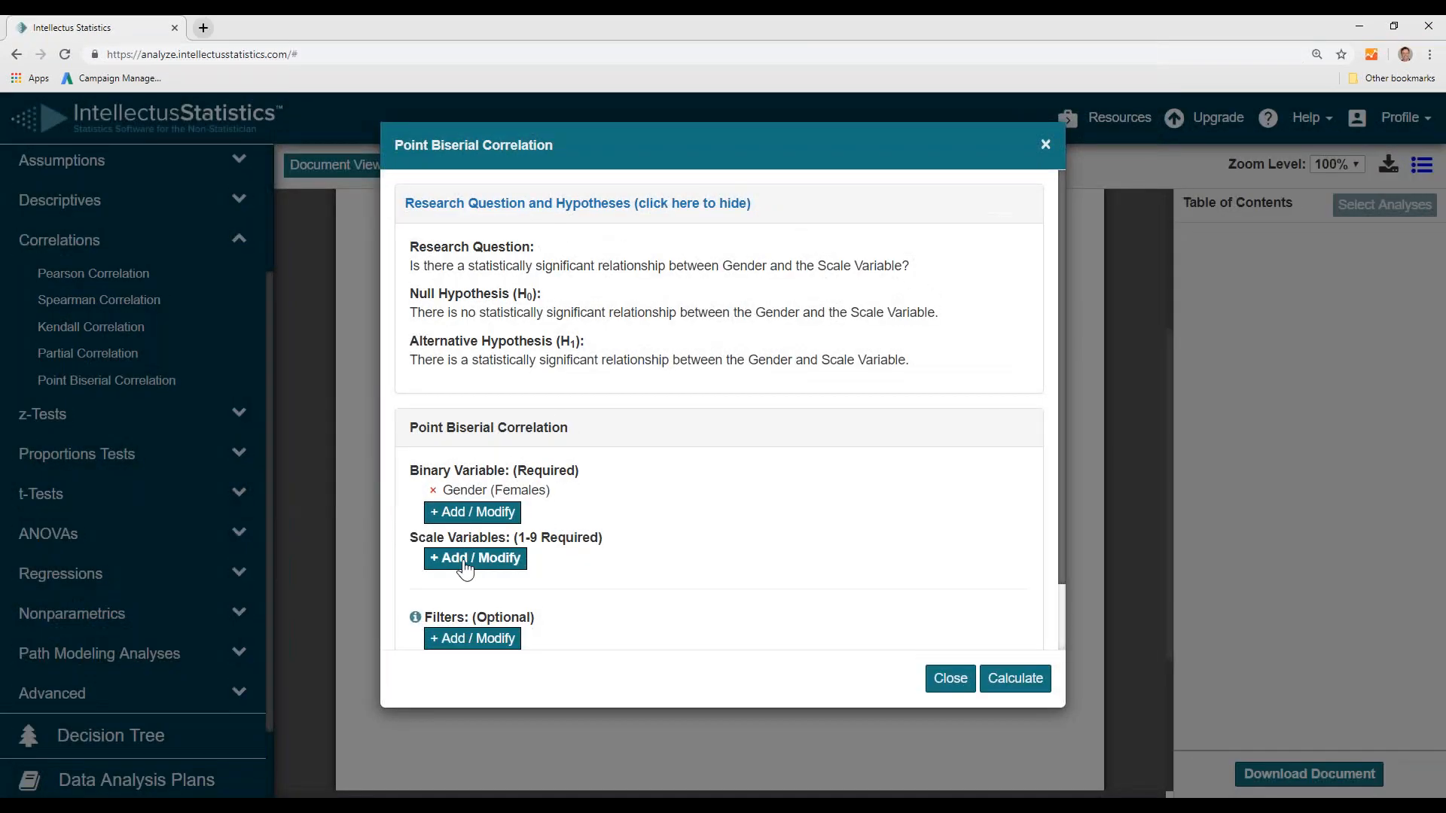
pyautogui.click(475, 558)
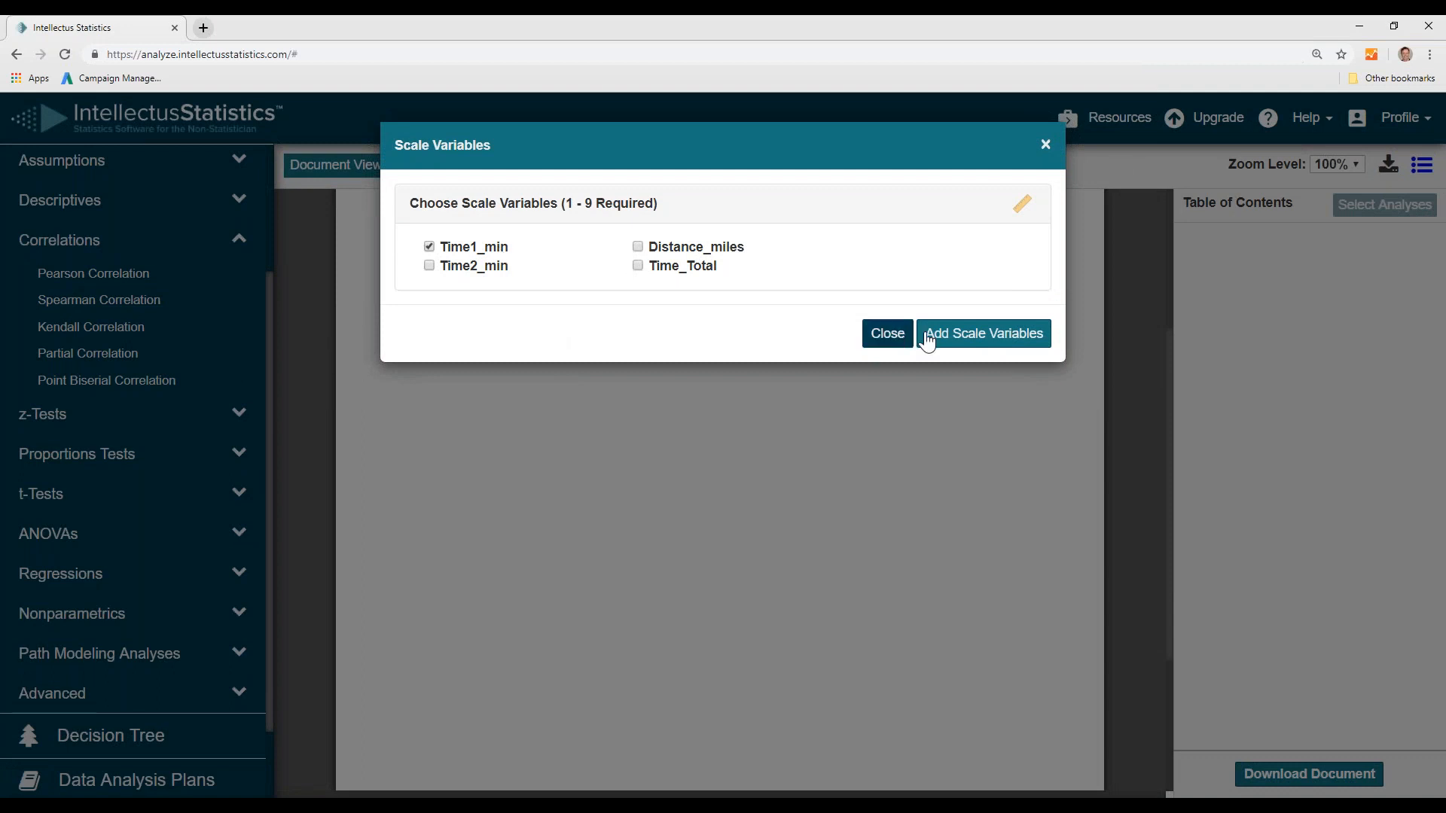
pyautogui.click(982, 333)
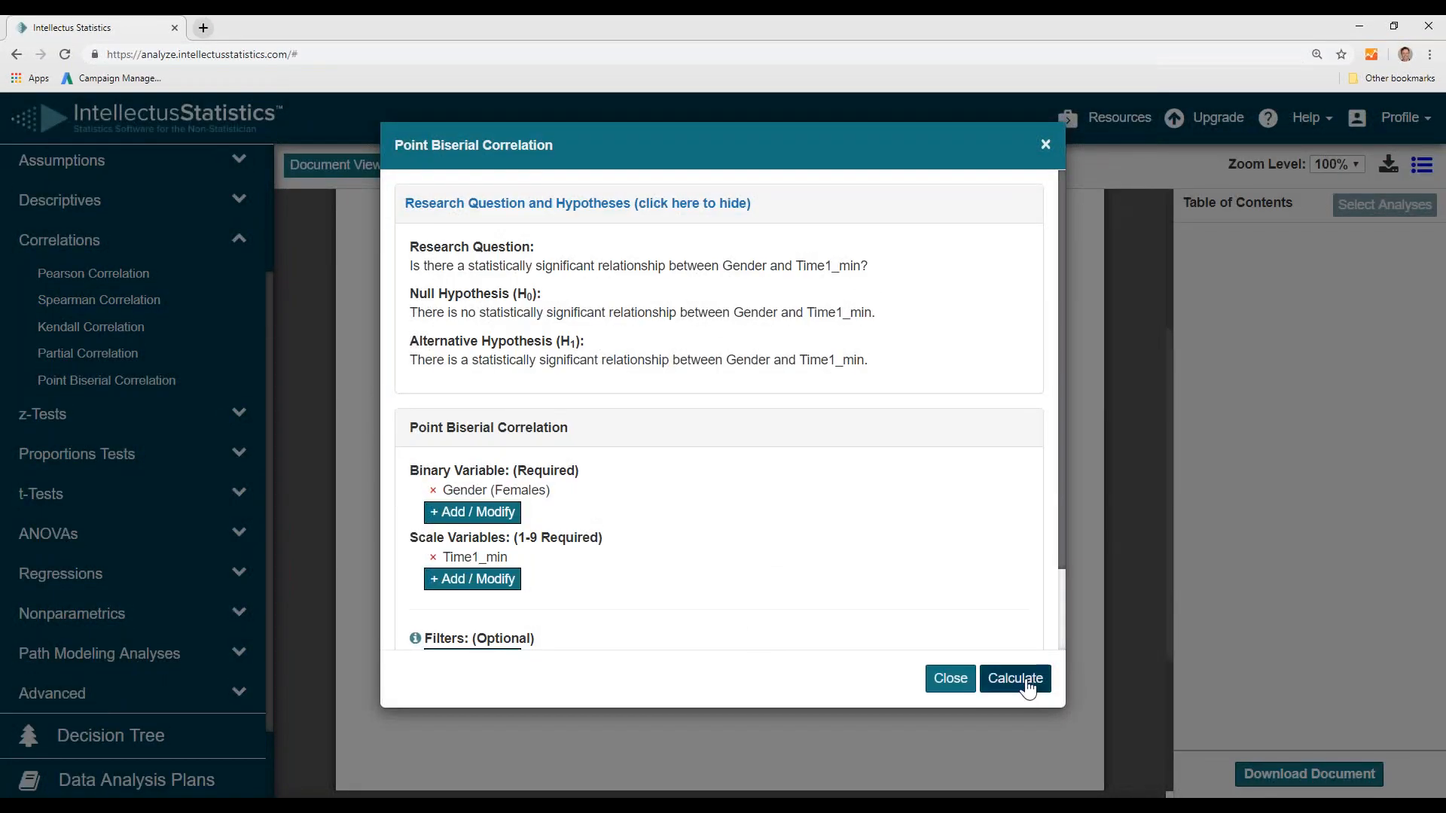
# - Calculate the Gender–Time1_min point biserial correlation to generate results text and Table 1
pyautogui.click(1014, 678)
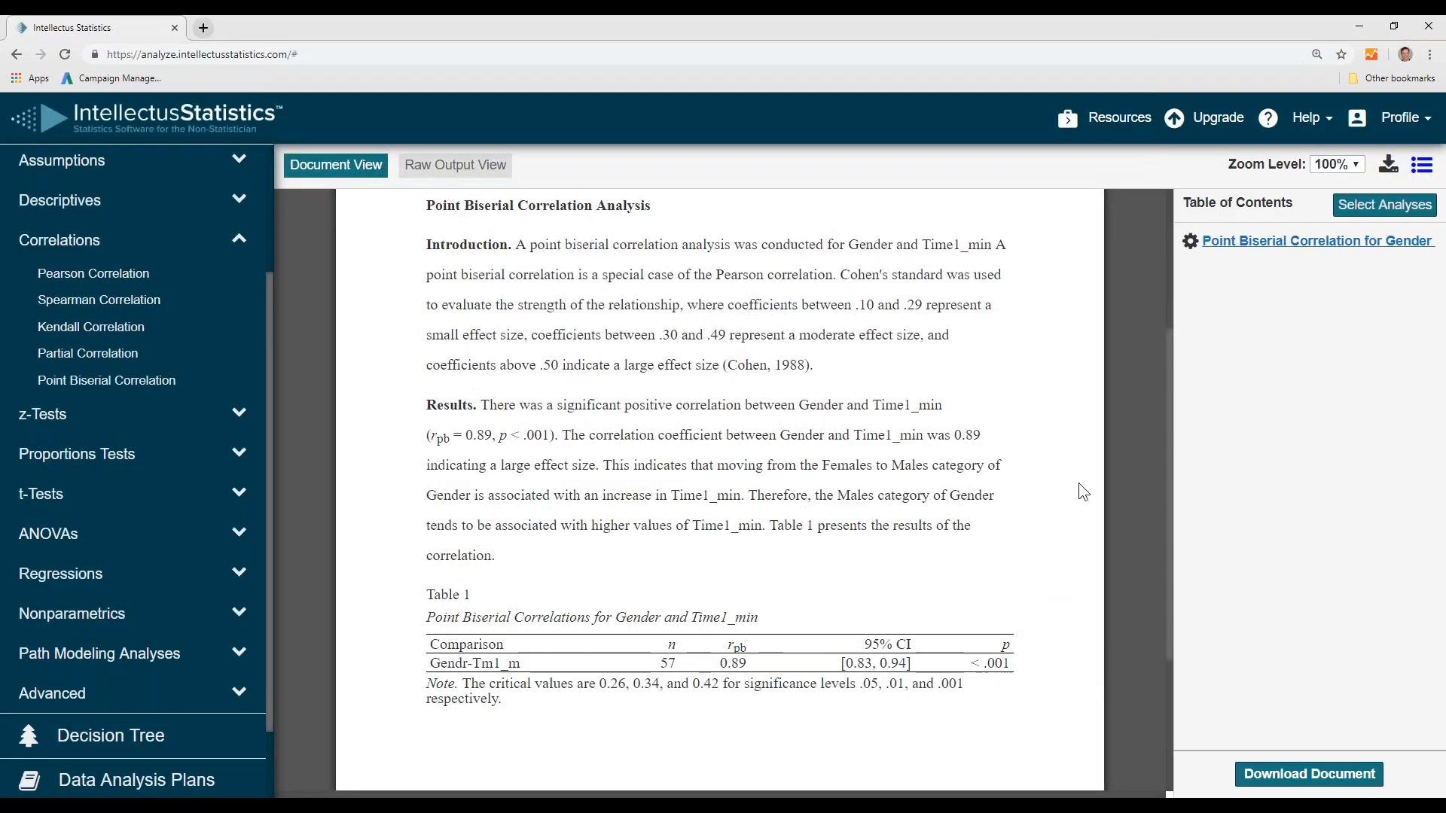
pyautogui.moveTo(1017, 421)
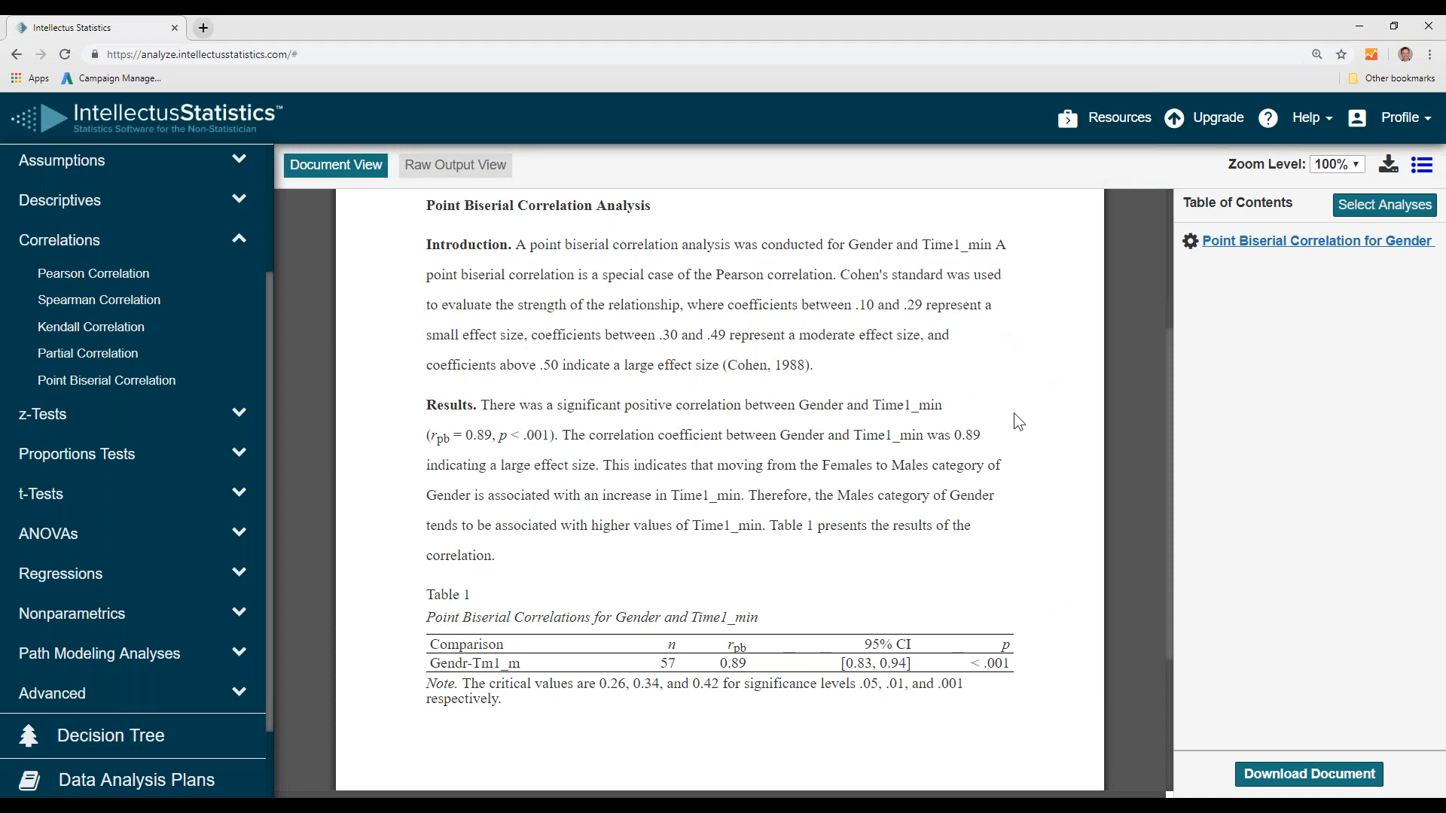
pyautogui.moveTo(874, 423)
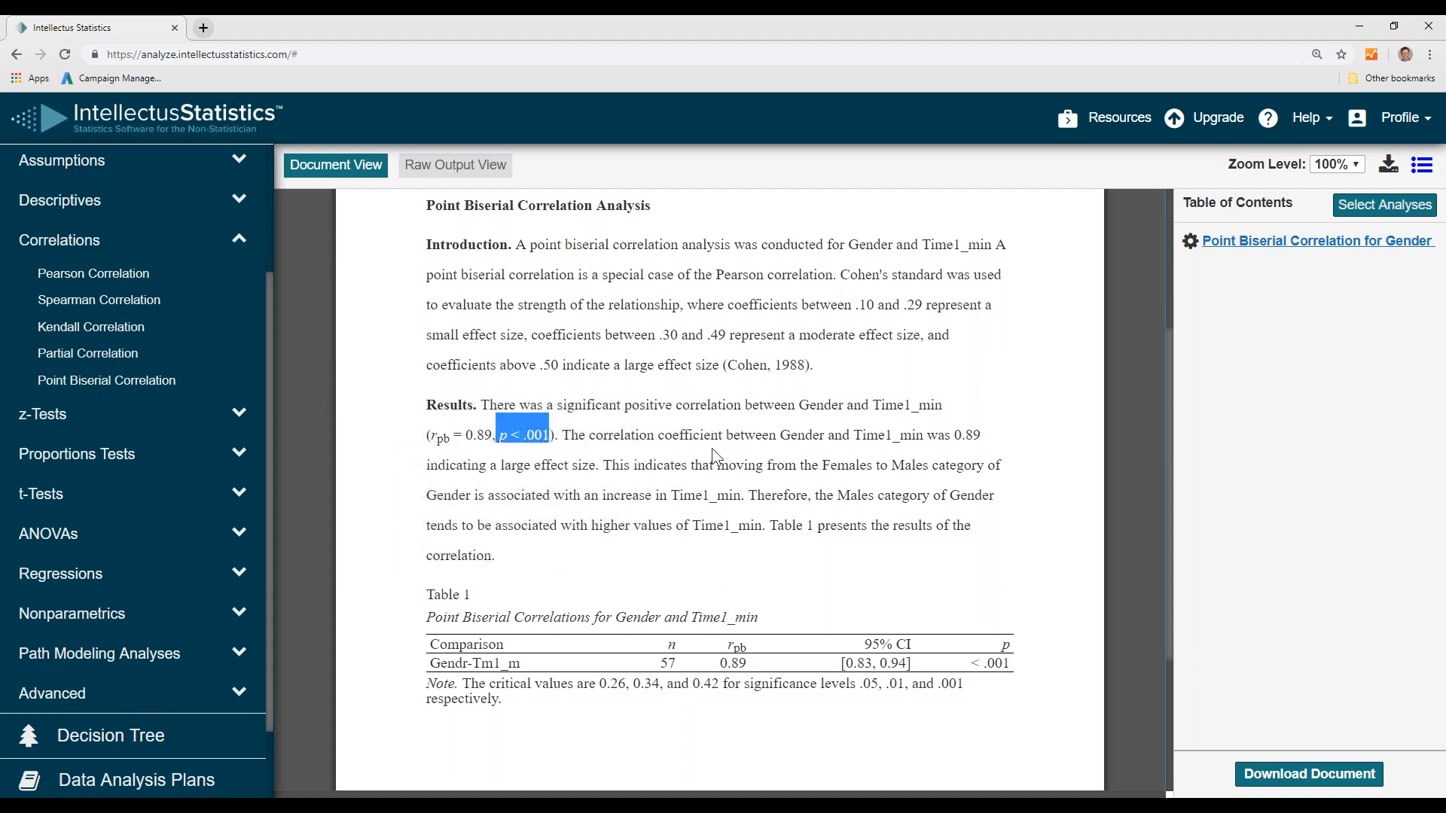
pyautogui.moveTo(802, 455)
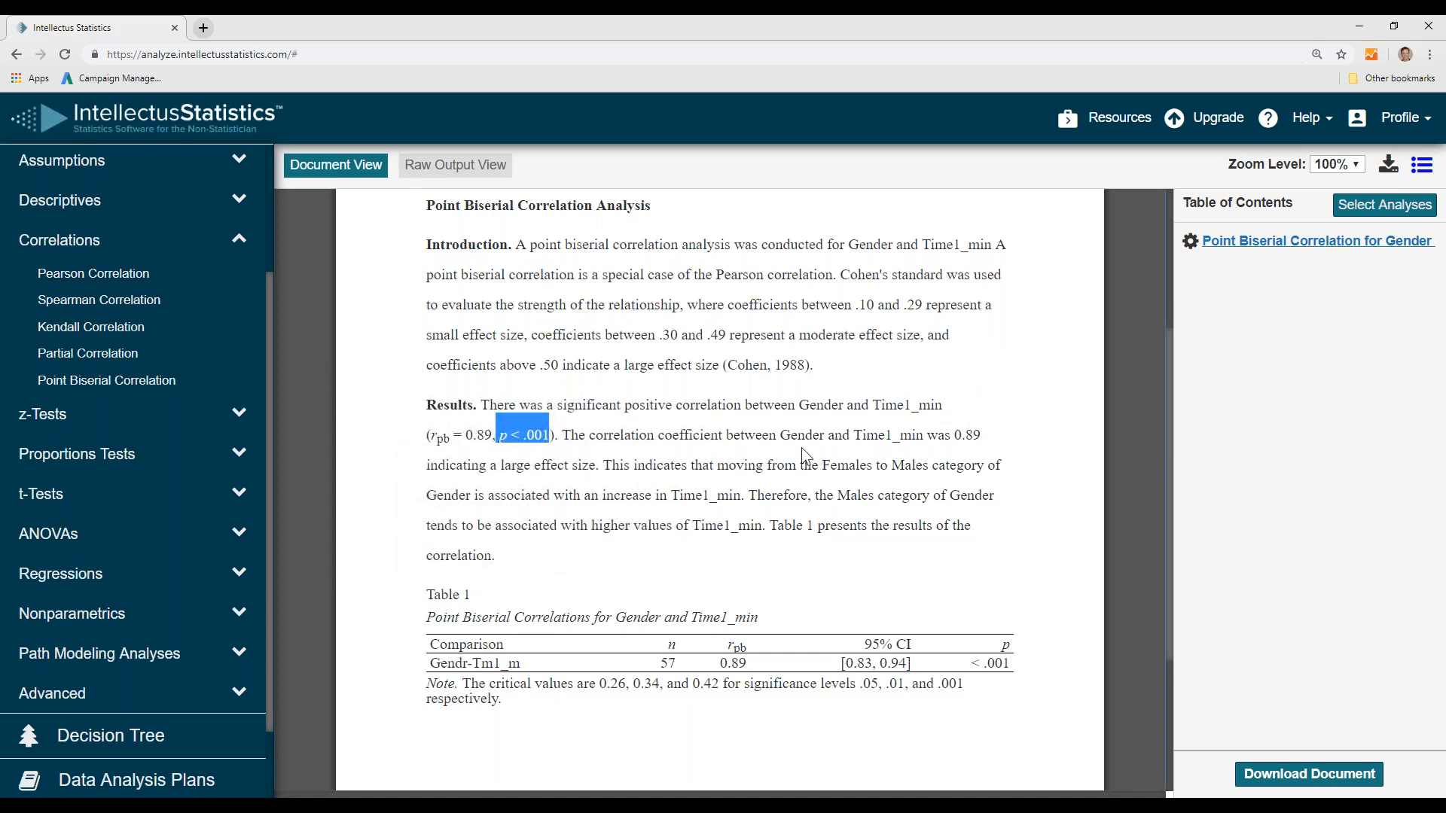
pyautogui.doubleClick(515, 465)
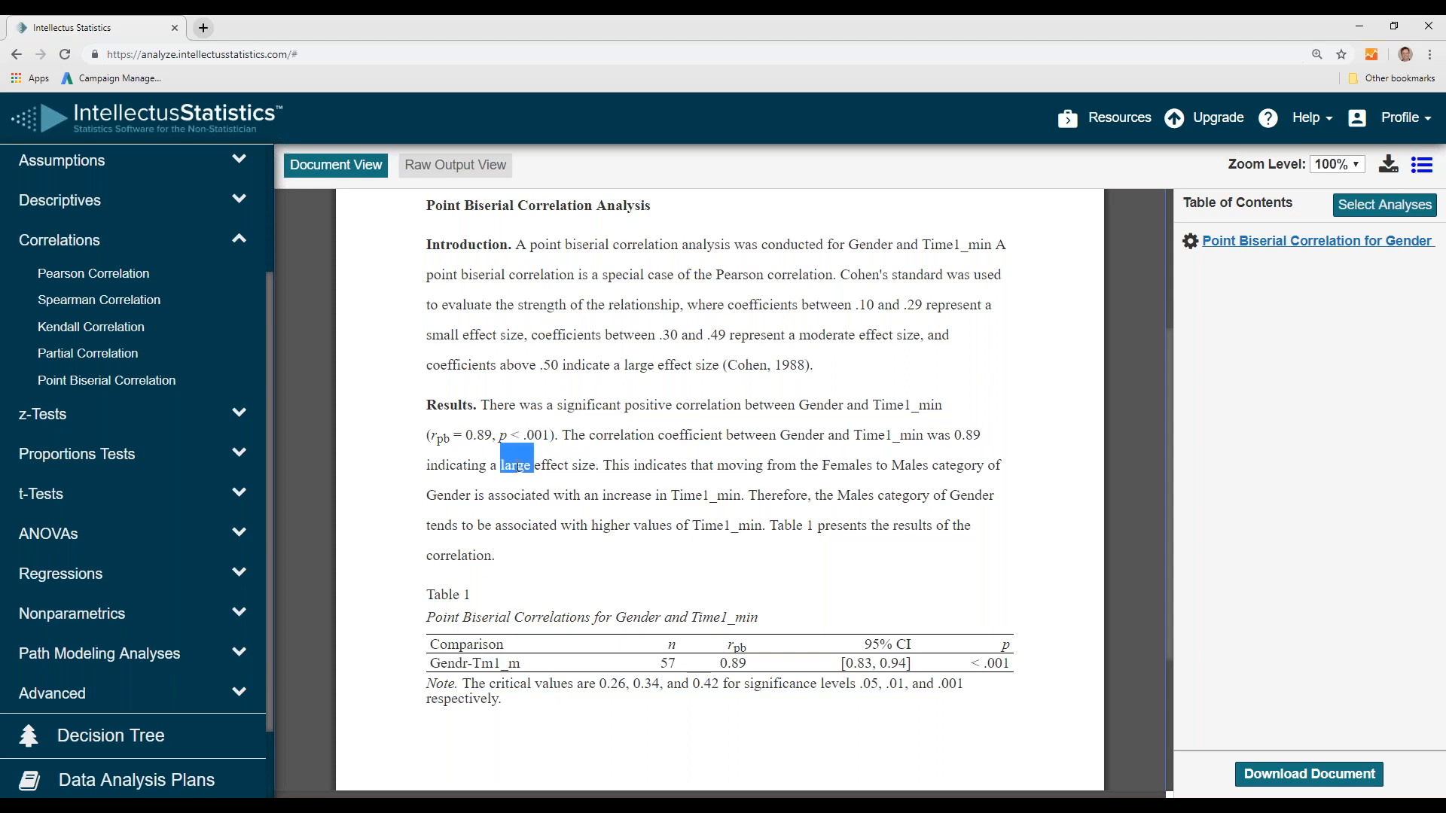
pyautogui.moveTo(764, 496)
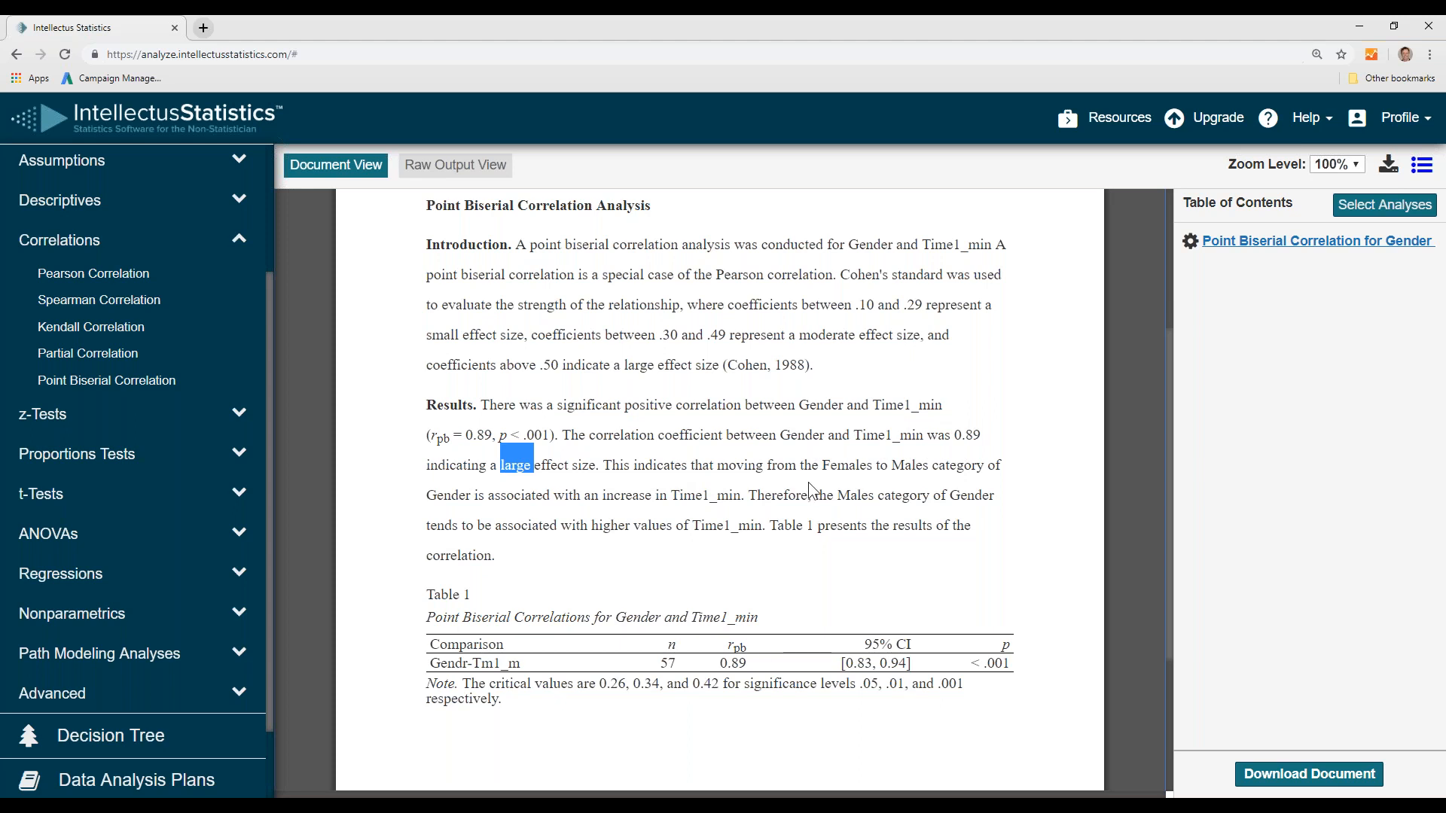
pyautogui.moveTo(1001, 486)
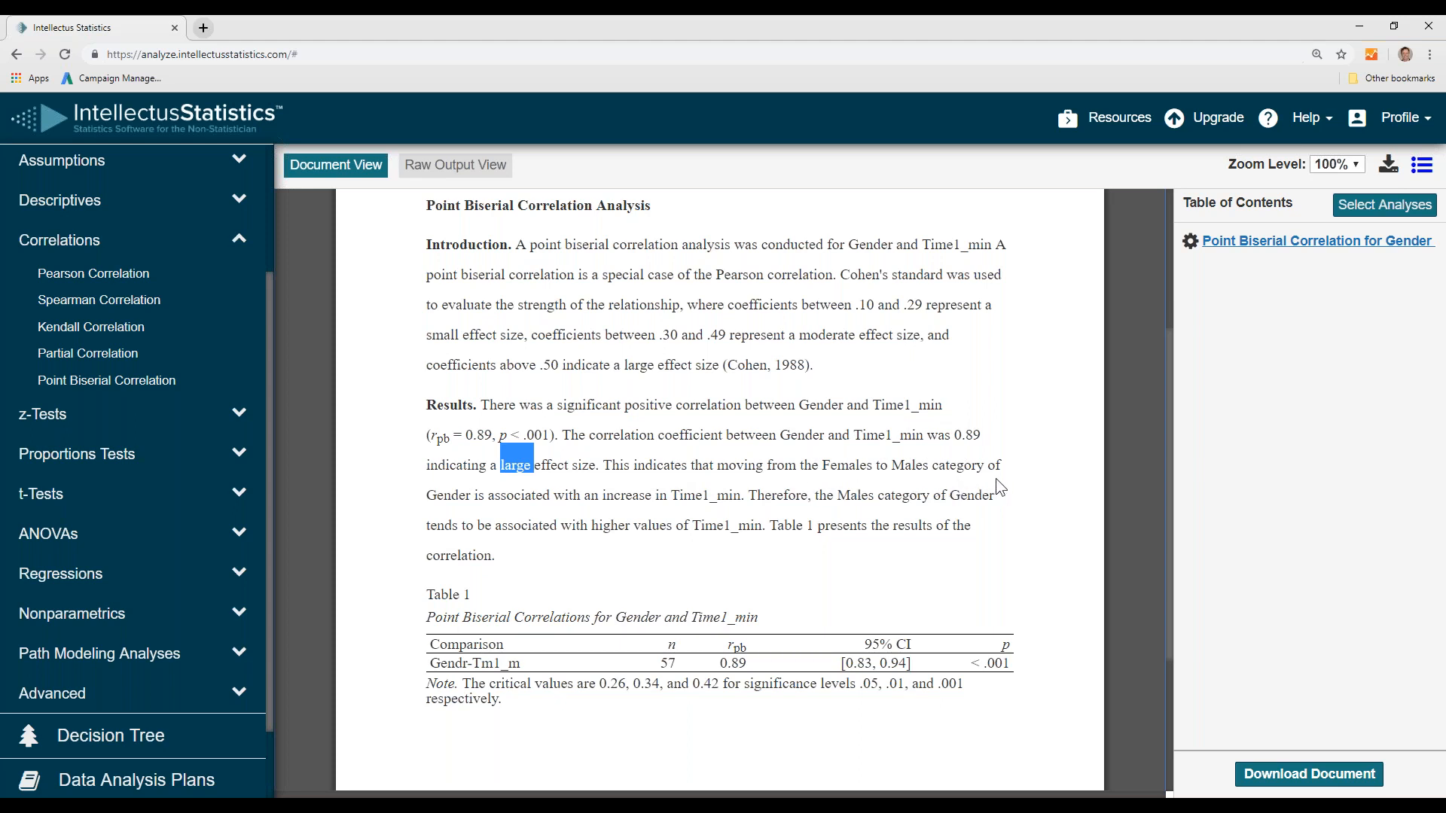
pyautogui.moveTo(781, 501)
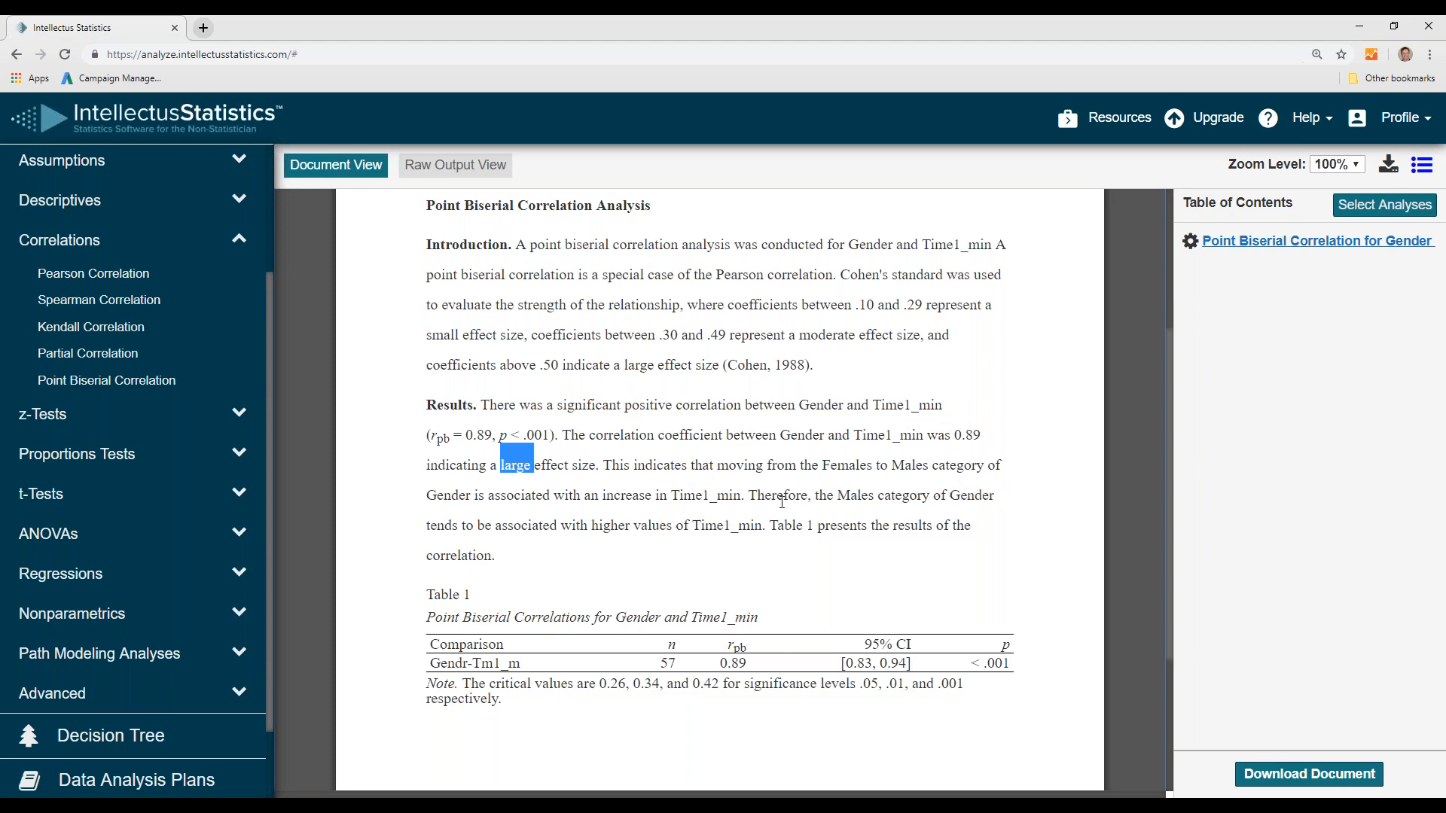
pyautogui.moveTo(917, 518)
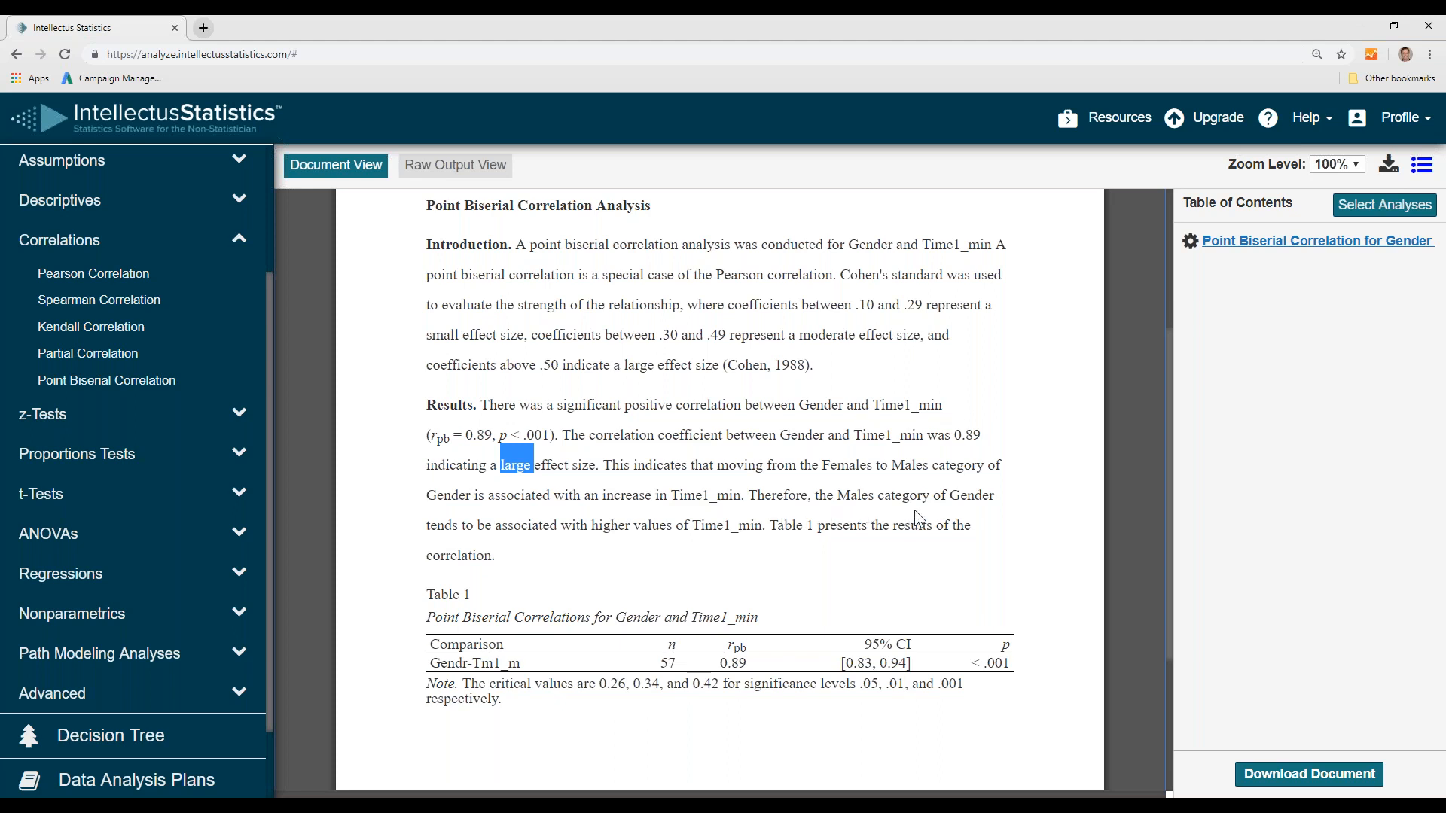
pyautogui.moveTo(530, 560)
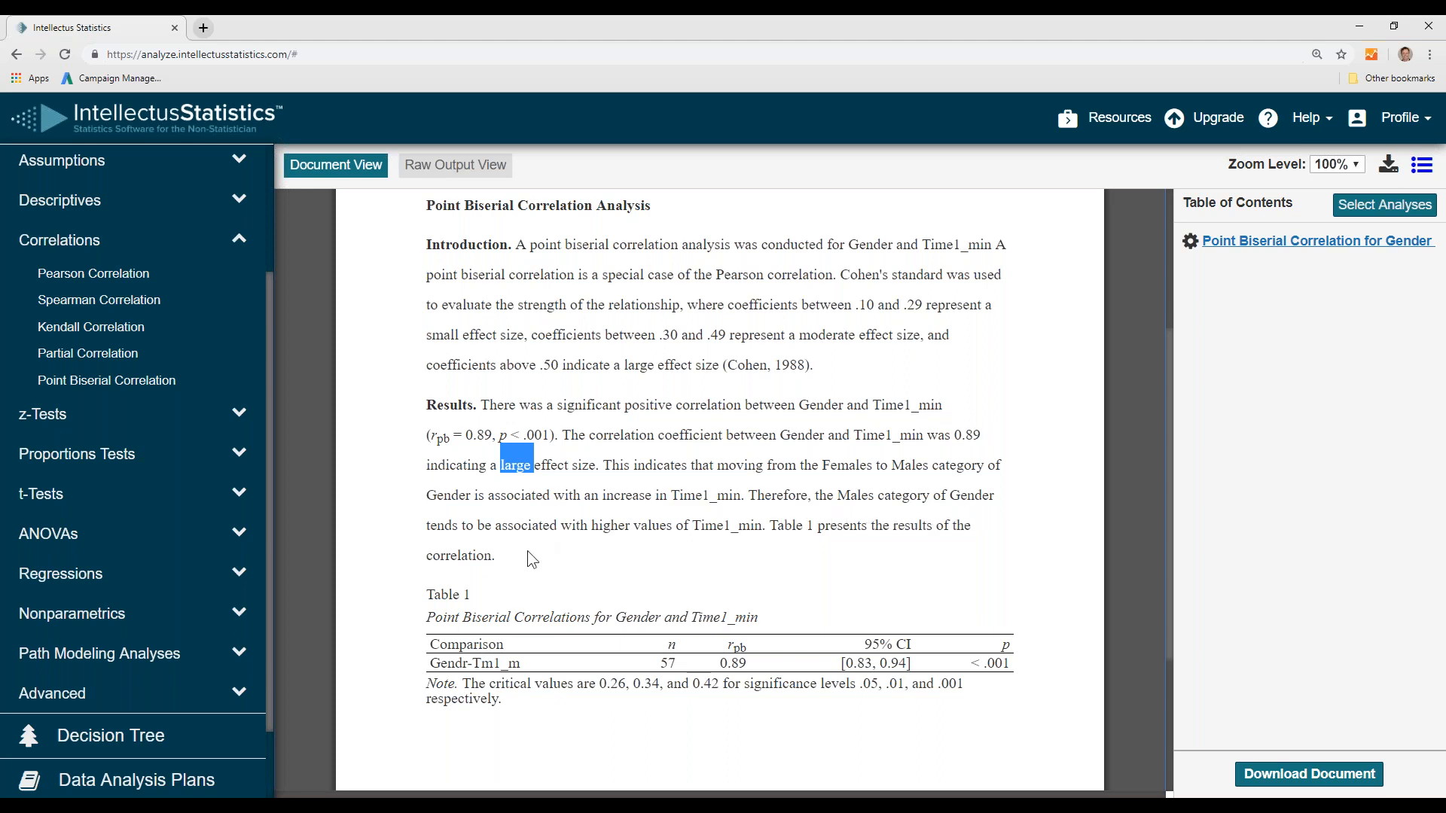
pyautogui.moveTo(744, 554)
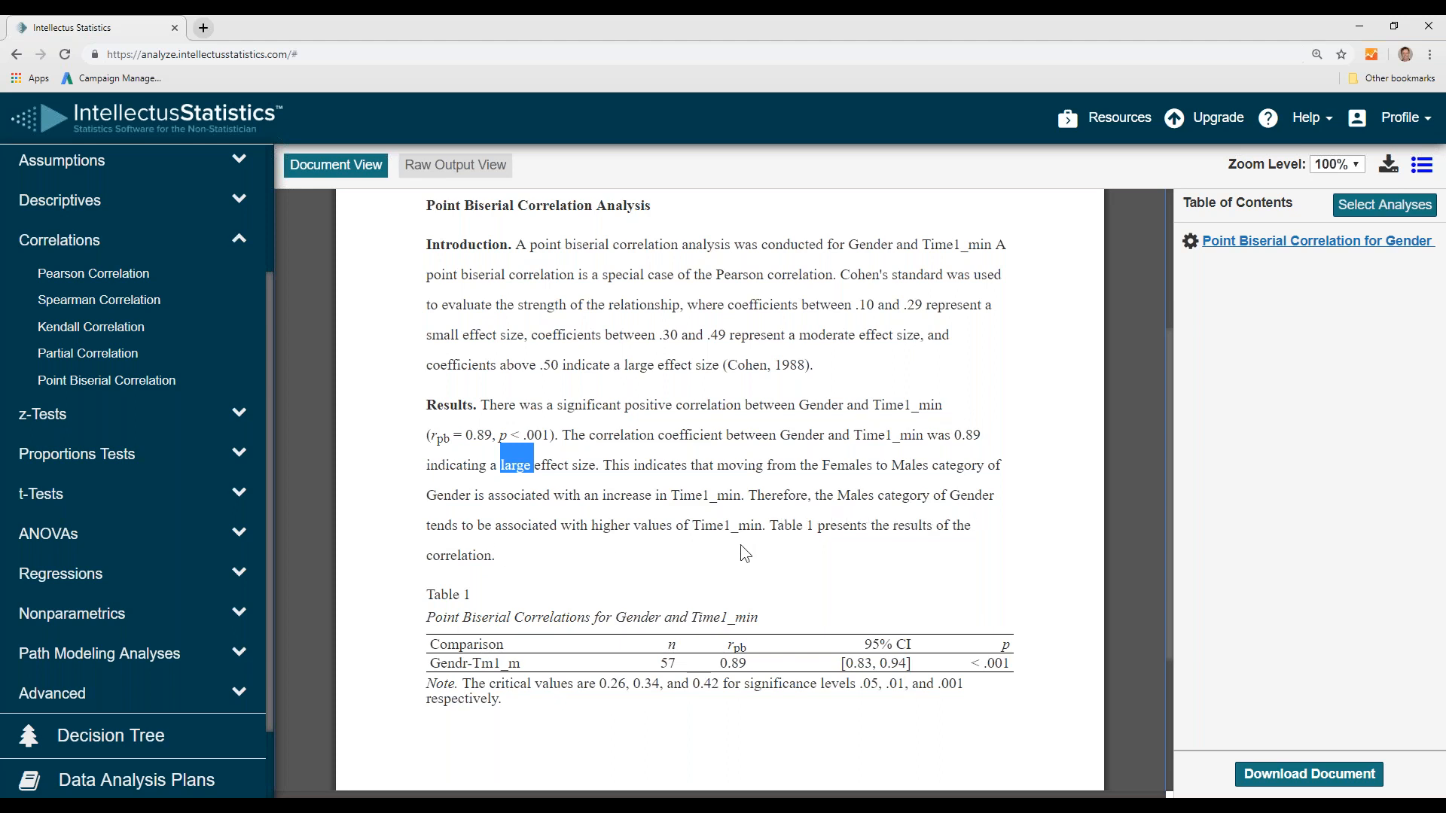
pyautogui.moveTo(1072, 424)
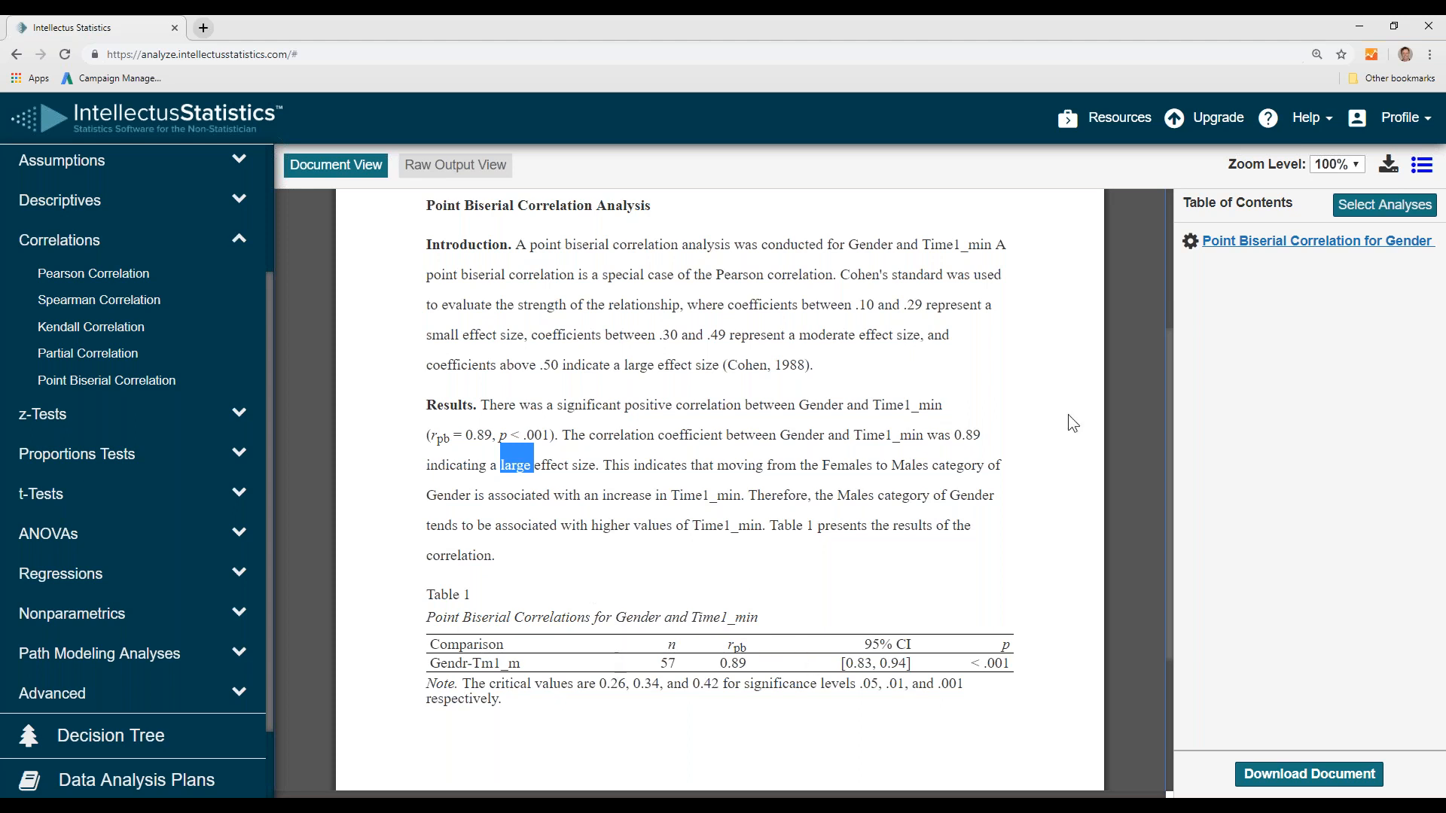
pyautogui.moveTo(1387, 164)
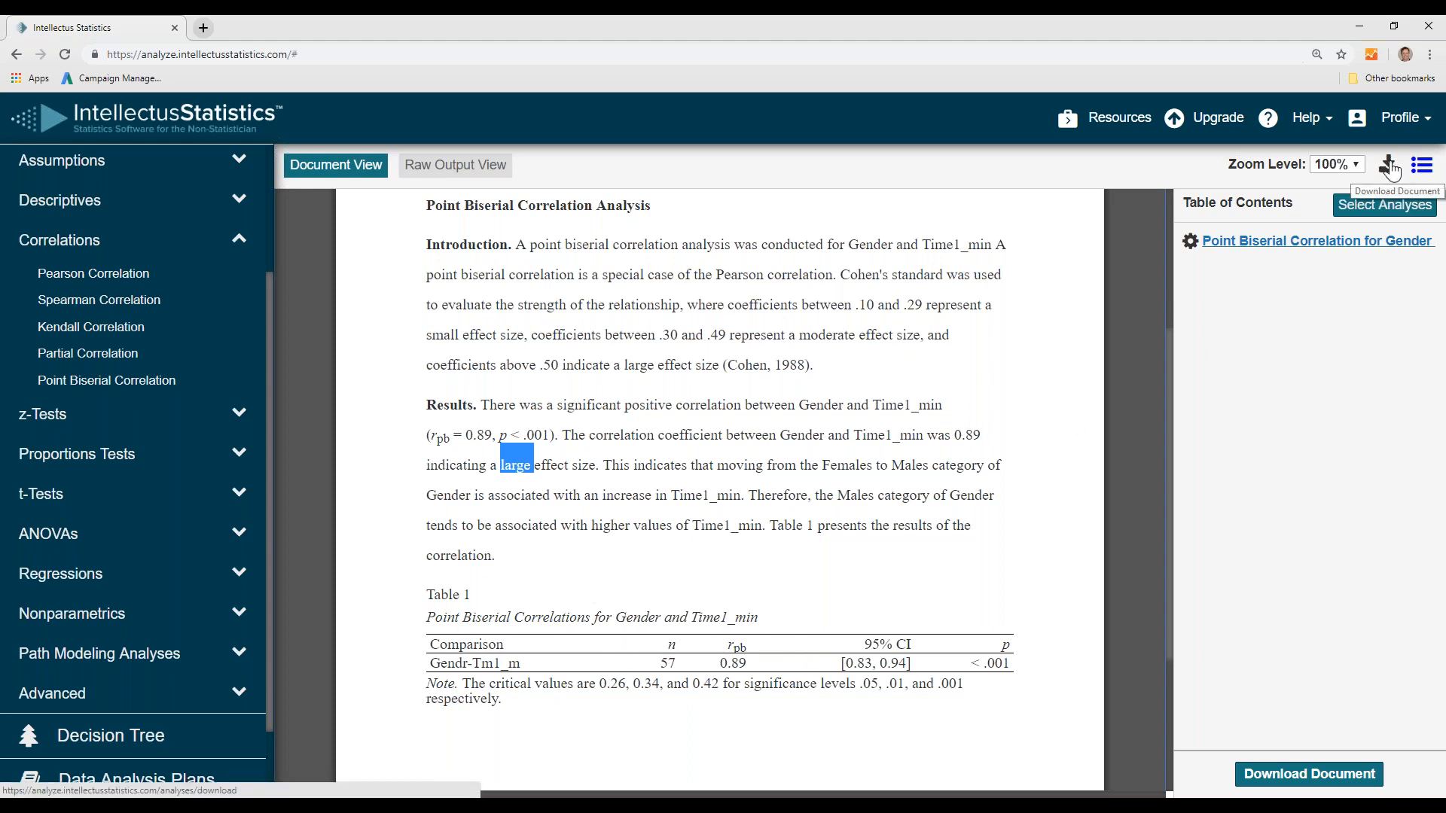
pyautogui.moveTo(989, 519)
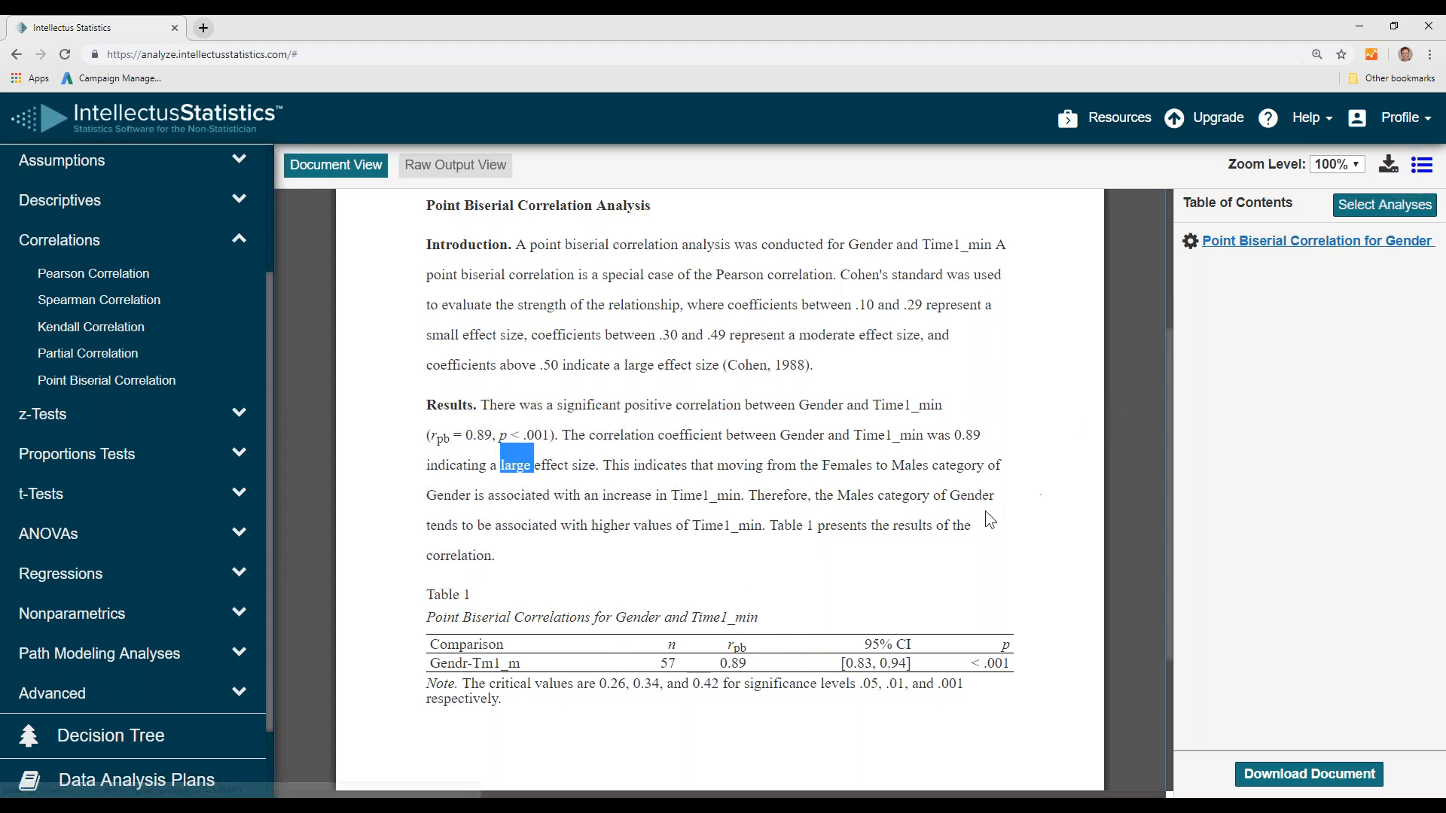